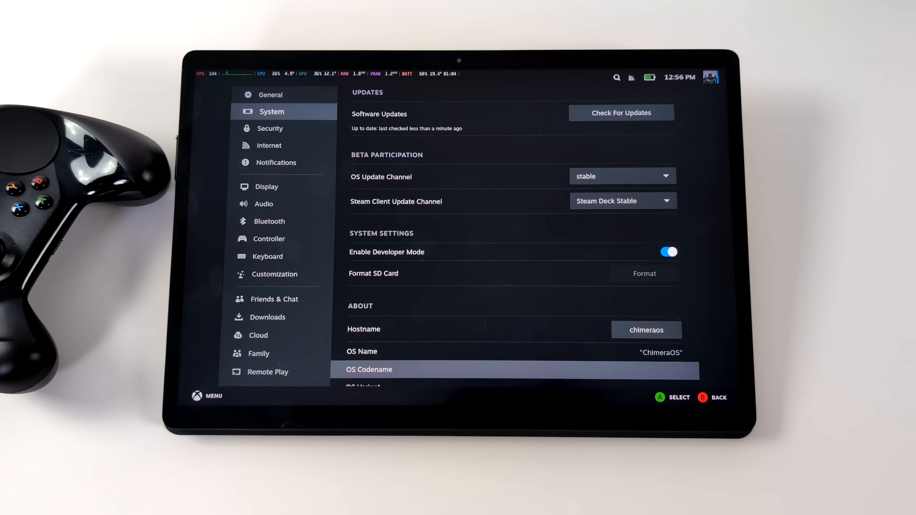
# - Scroll down through the System settings showing Developer Mode enabled
pyautogui.scroll(-3)
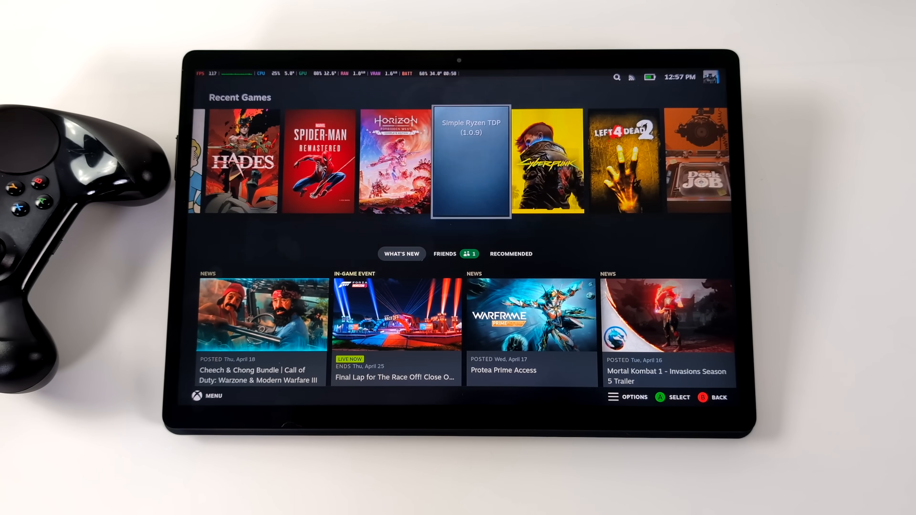
# - Launch Cyberpunk 2077 from its game page in Recent Games
pyautogui.click(546, 163)
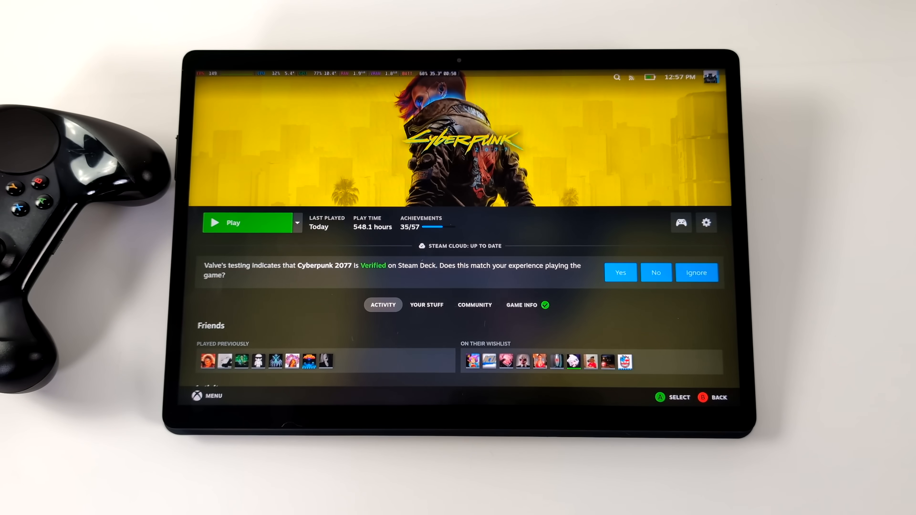
pyautogui.click(248, 223)
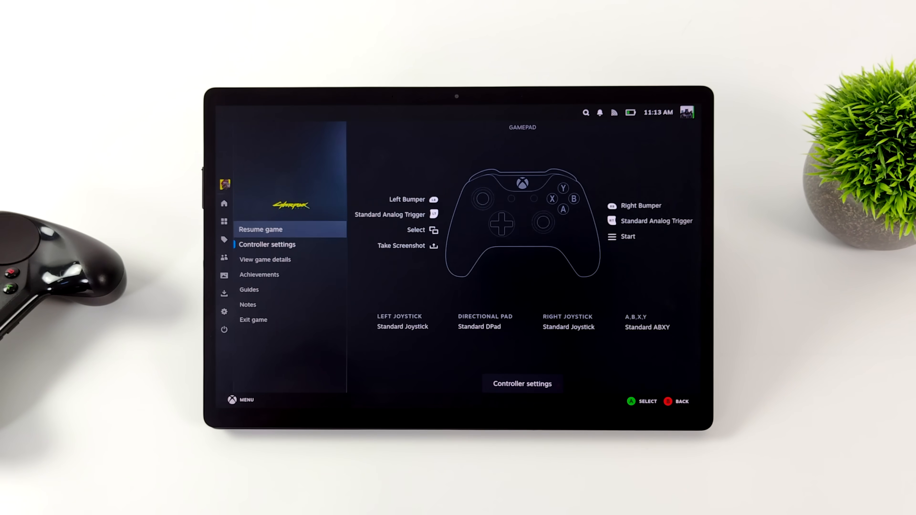
# - Exit Cyberpunk 2077 via the overlay, confirm, and return to the home screen's Recent Games
pyautogui.click(253, 320)
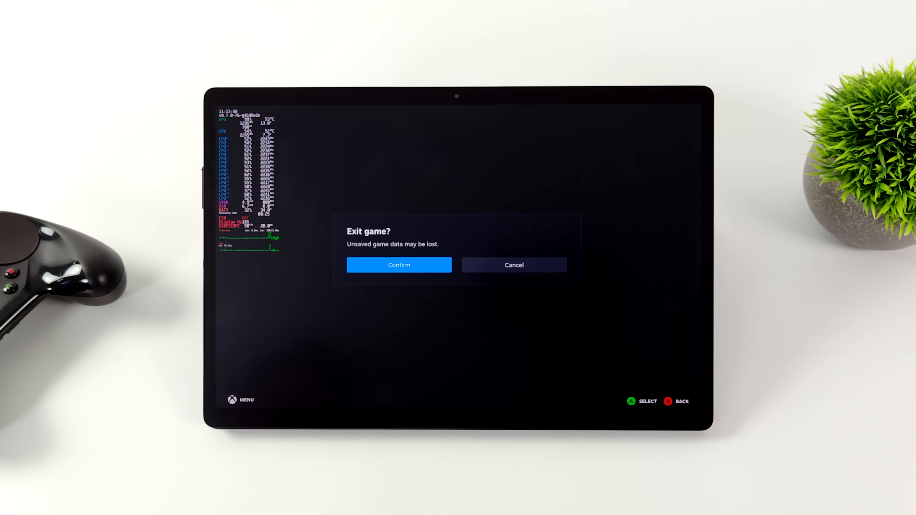
pyautogui.click(399, 265)
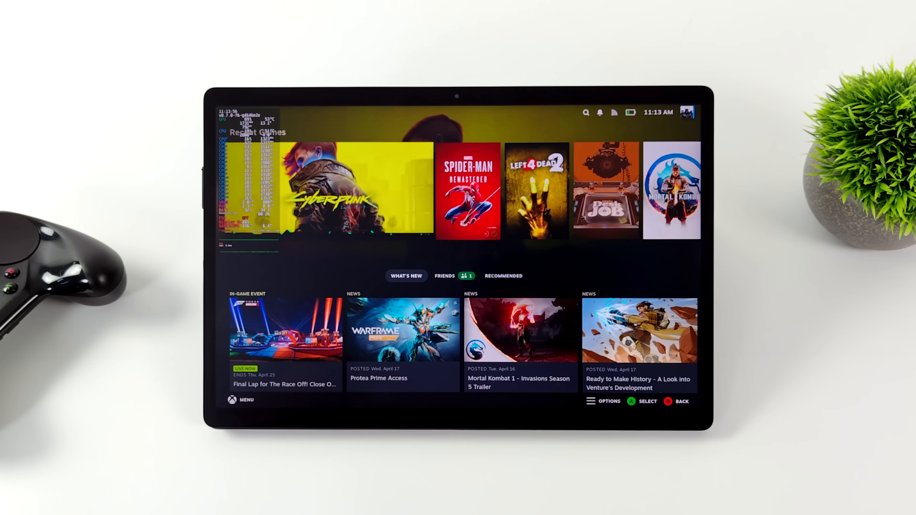
pyautogui.click(535, 191)
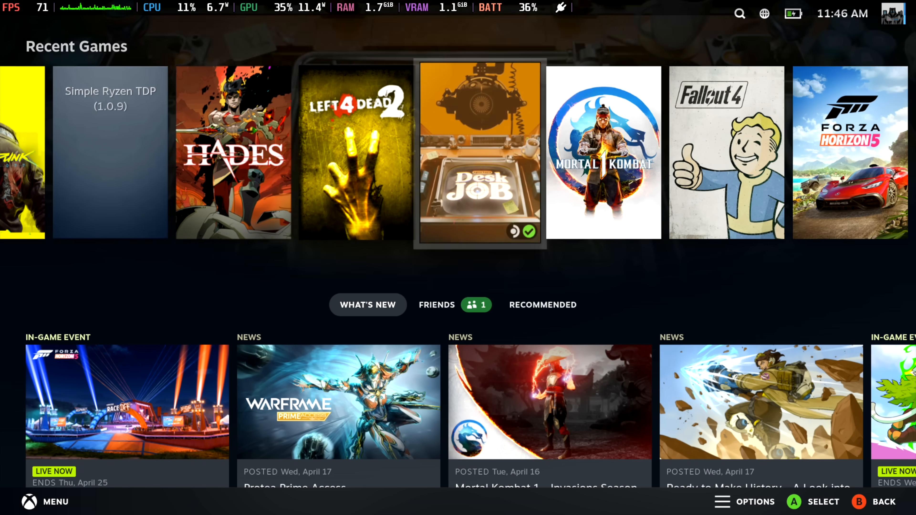
# - Show the Display settings' Advanced section with Unified Frame Limit Management switched off
pyautogui.hscroll(3)
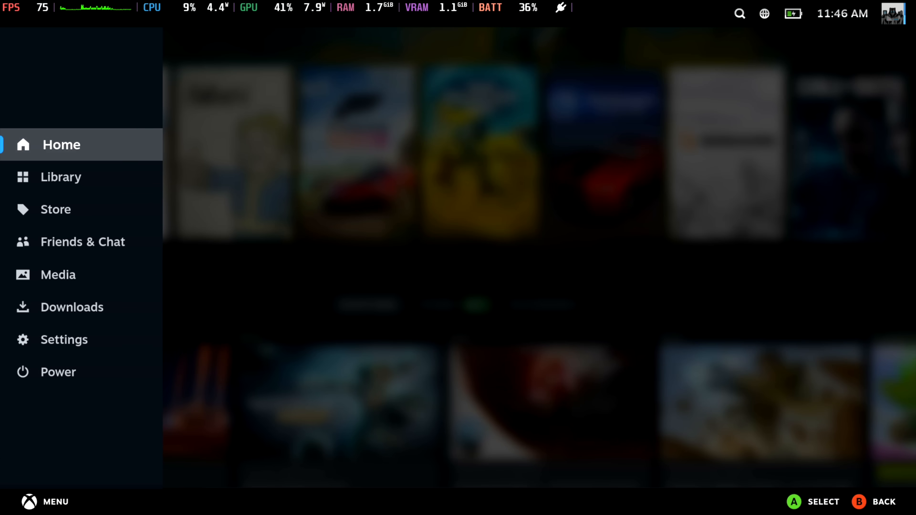
pyautogui.click(64, 340)
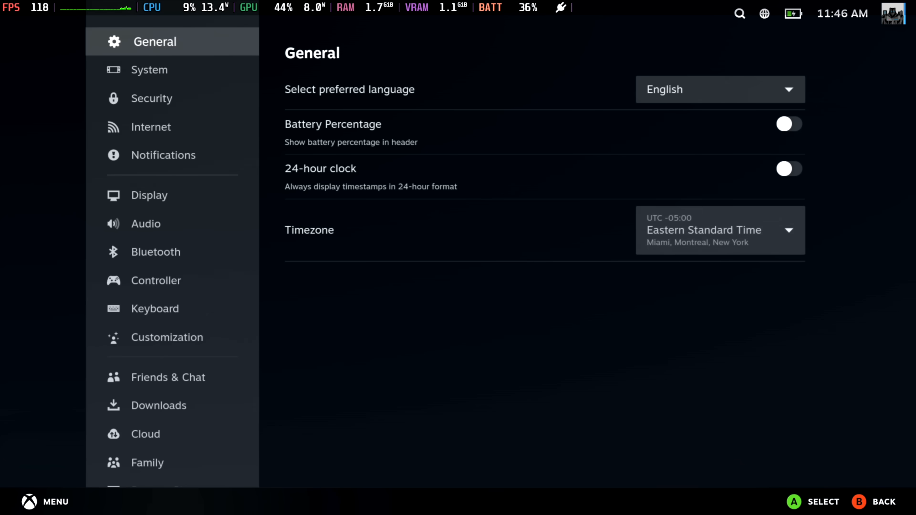
pyautogui.click(149, 195)
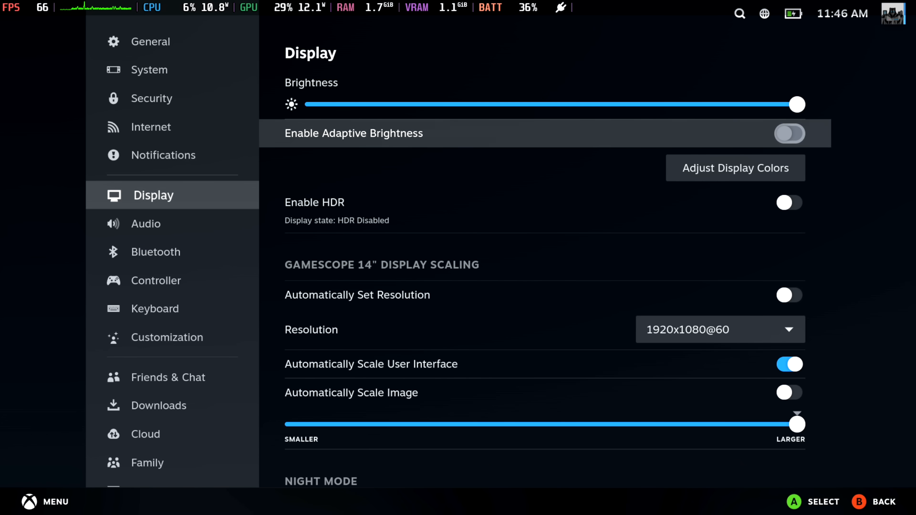
pyautogui.scroll(-3)
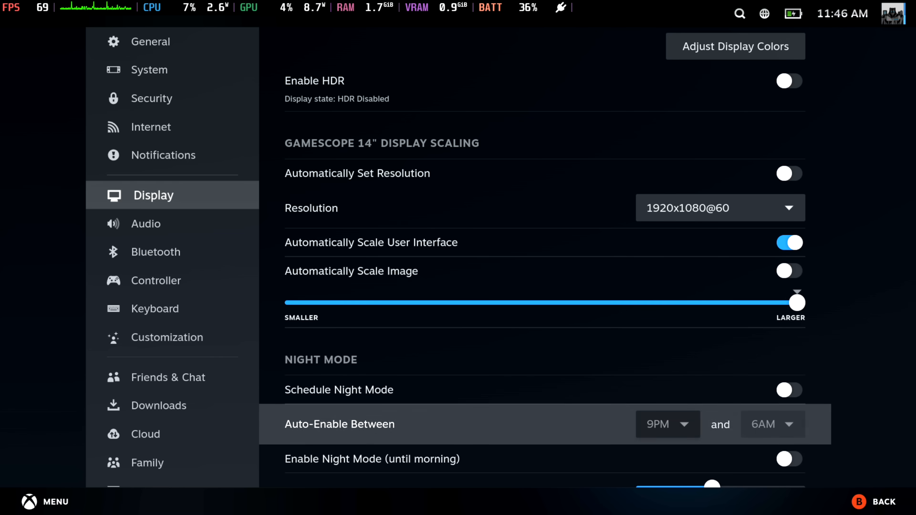
pyautogui.scroll(-3)
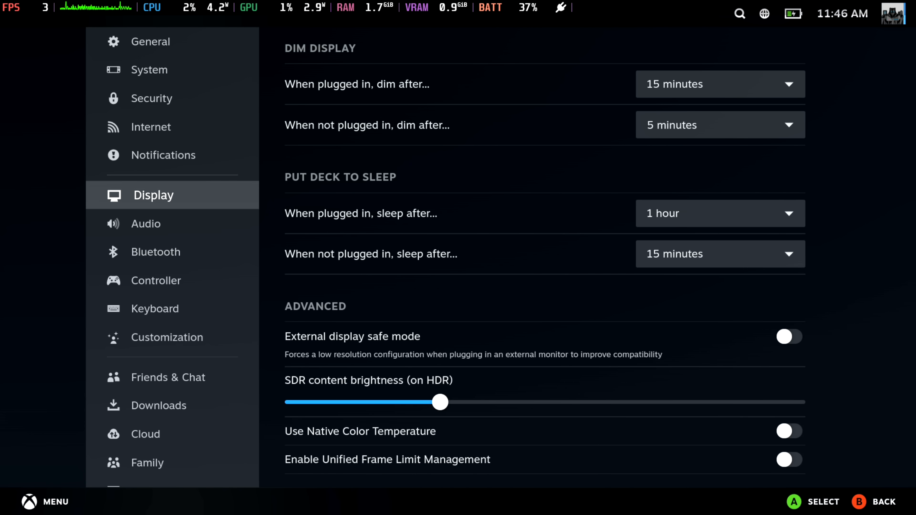
# - Show the System hardware details: Ryzen 7 8840U, 16 logical cores, 25.23 GB RAM
pyautogui.click(149, 69)
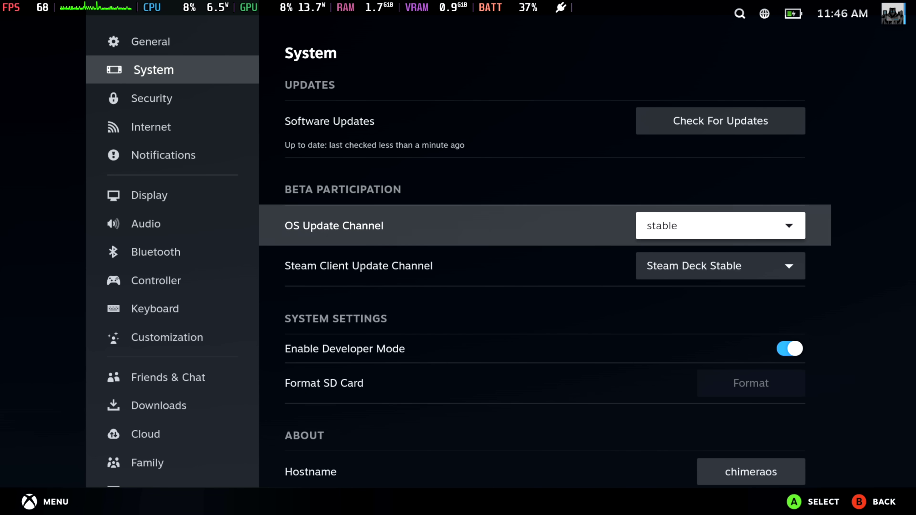
pyautogui.scroll(-3)
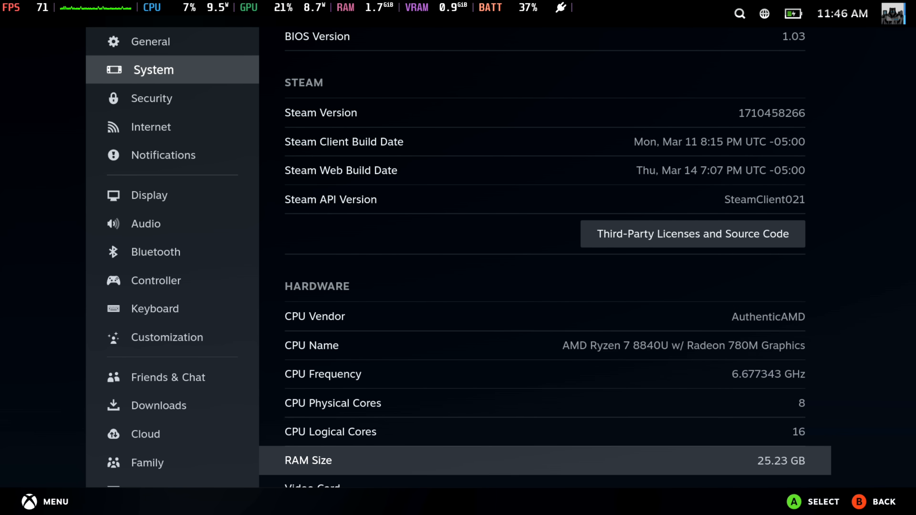
pyautogui.scroll(-3)
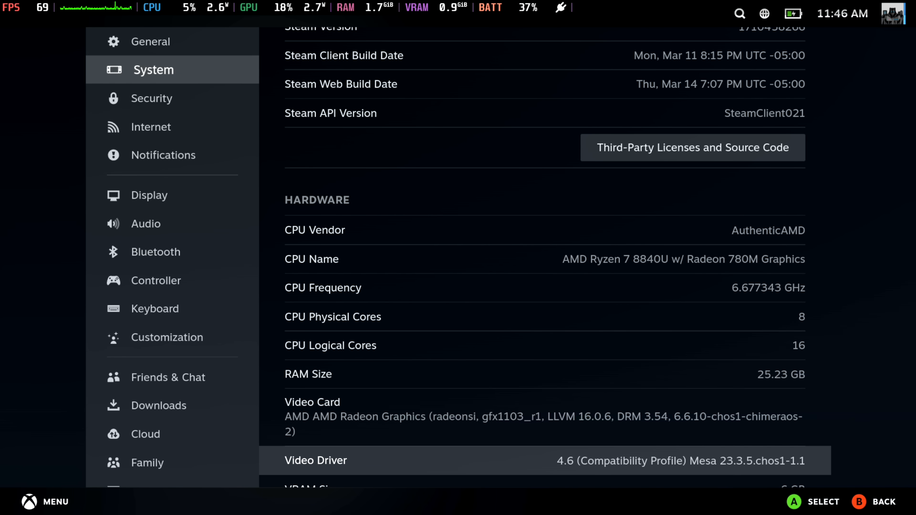